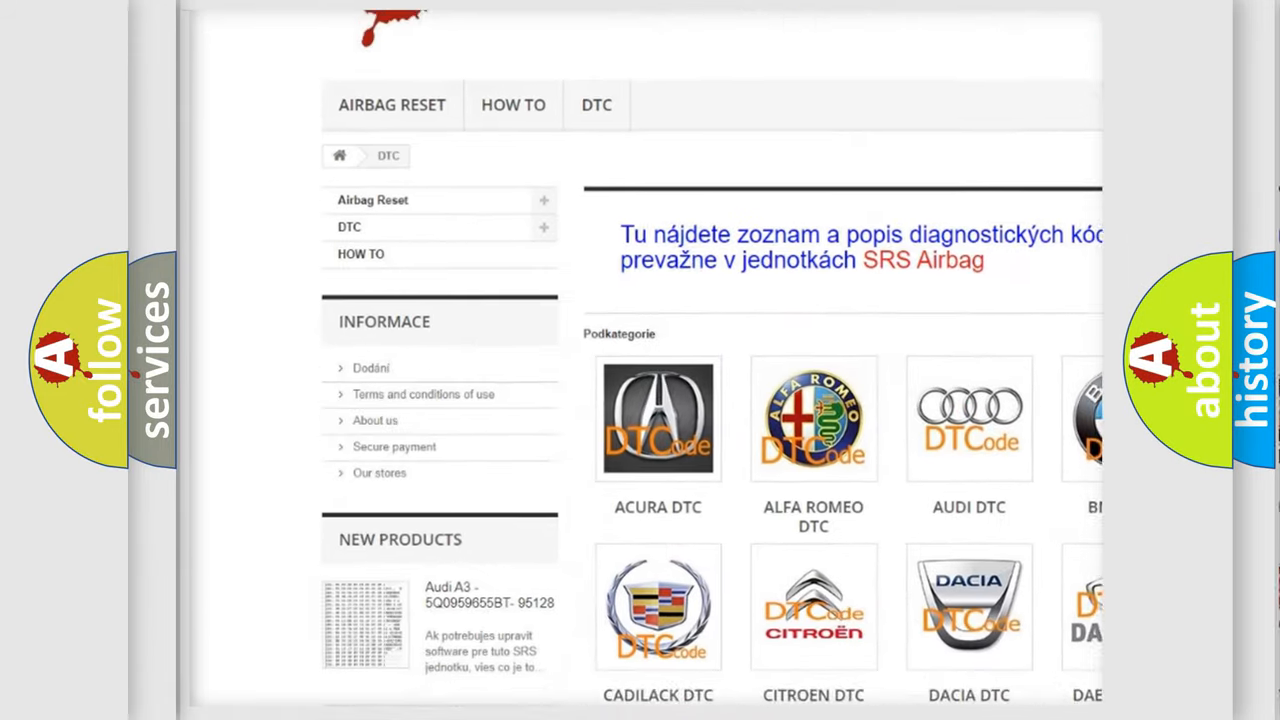
scroll("down", 3)
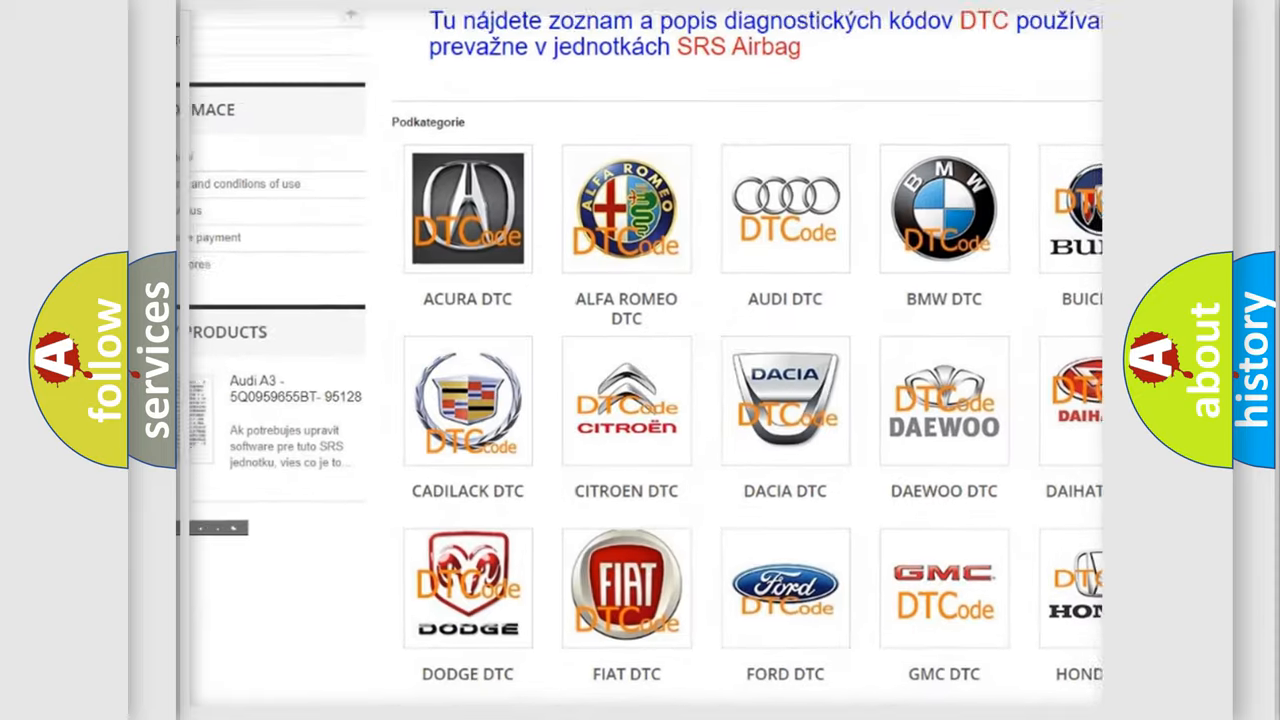
scroll("down", 3)
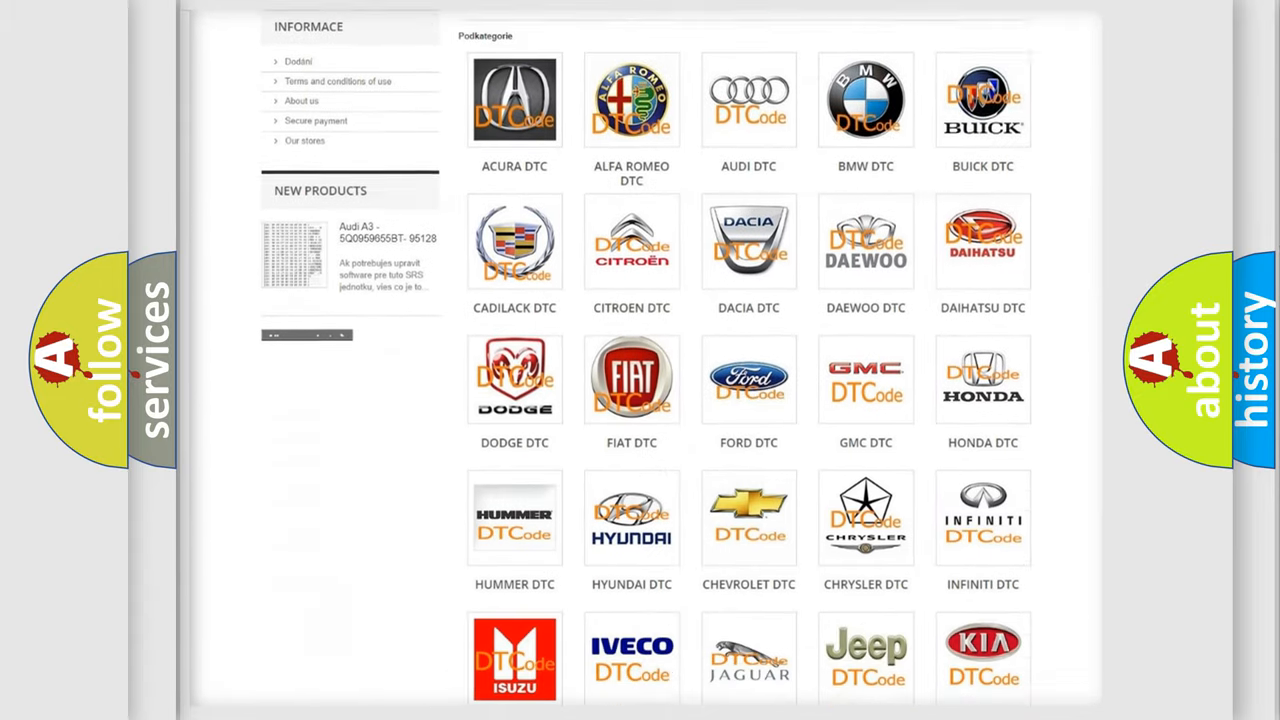
scroll("down", 3)
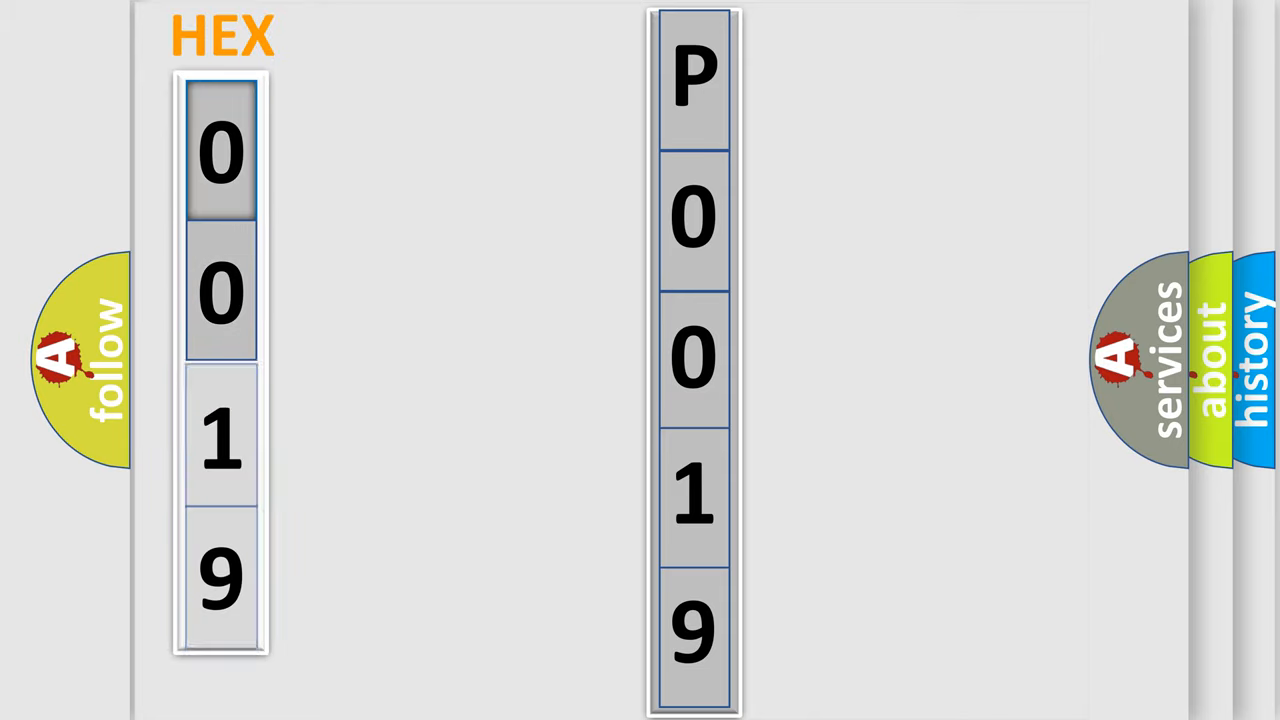
left_click(222, 150)
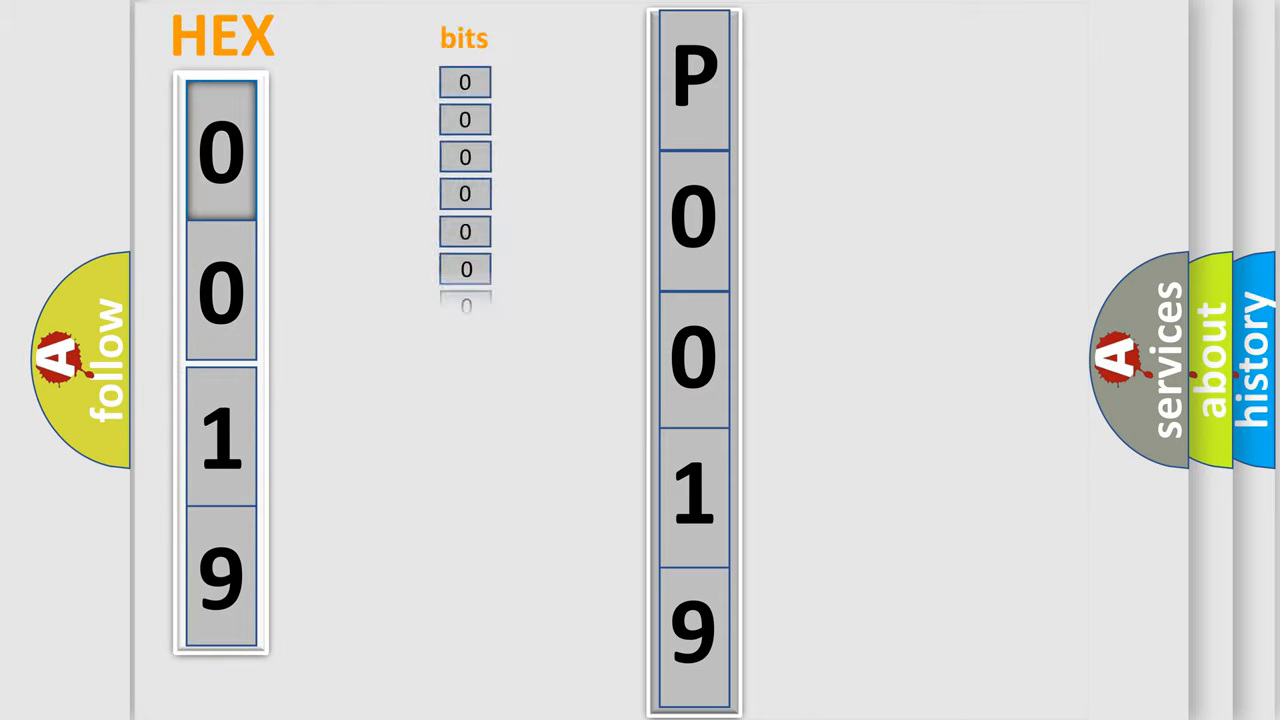